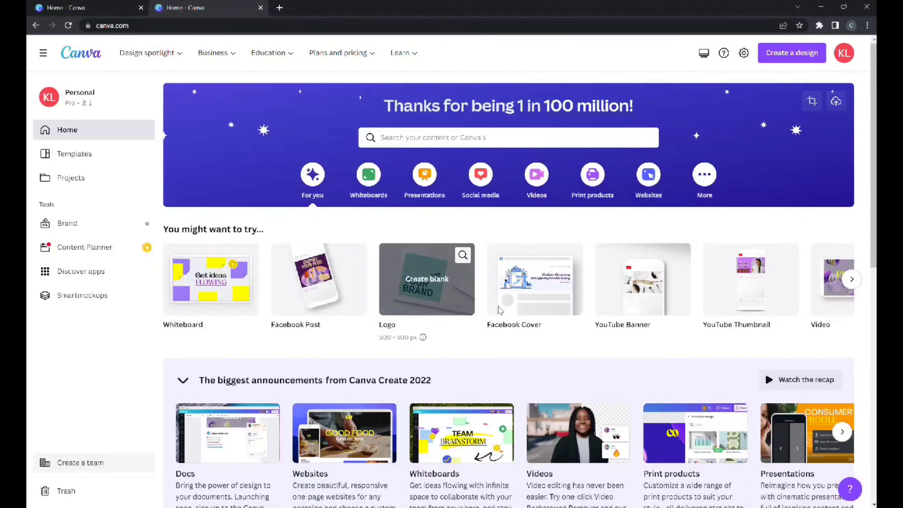
# Browse the suggested design types and start a new blank Logo design
pyautogui.click(852, 279)
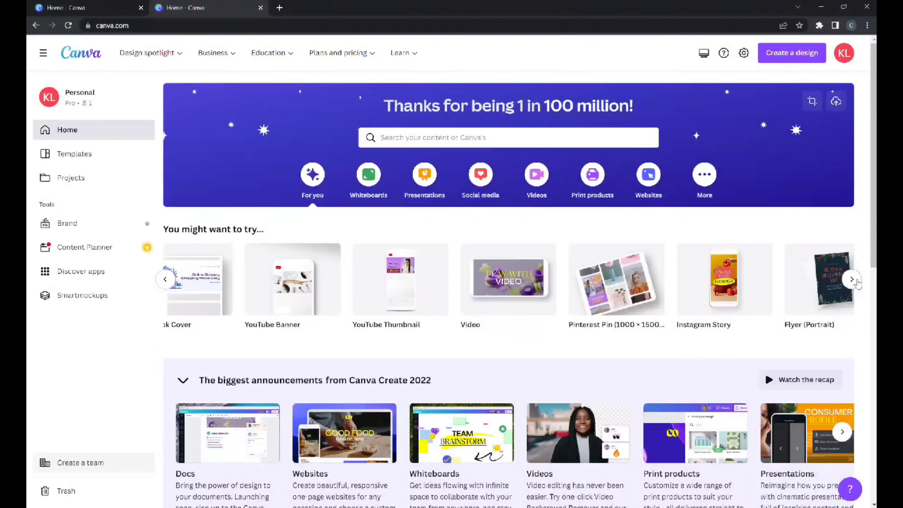
pyautogui.click(852, 279)
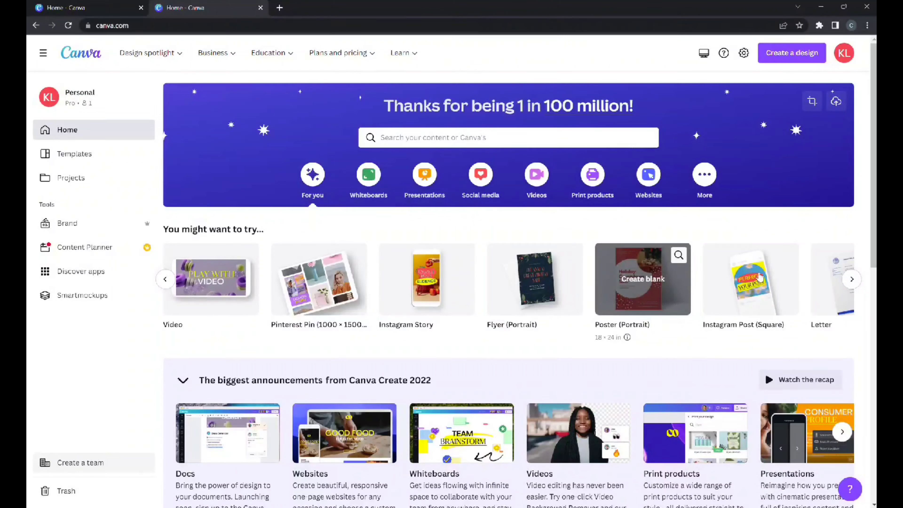
pyautogui.click(852, 280)
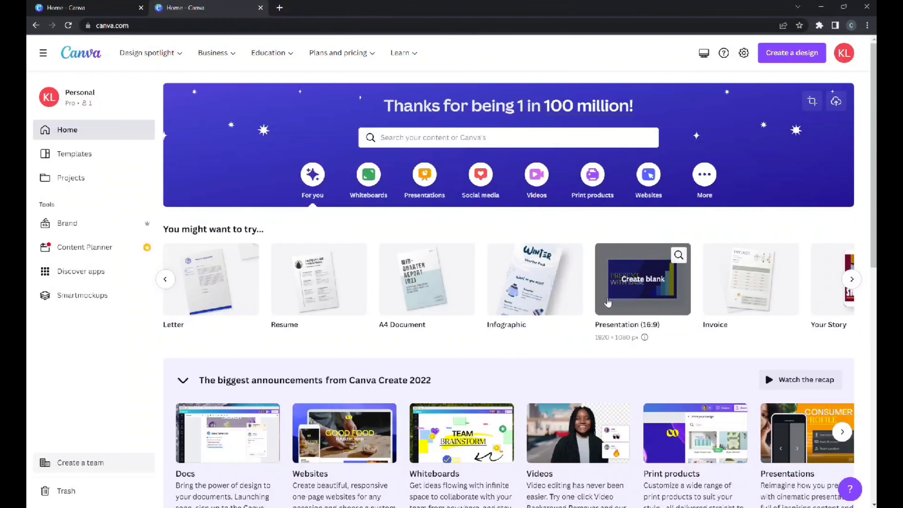
pyautogui.moveTo(852, 279)
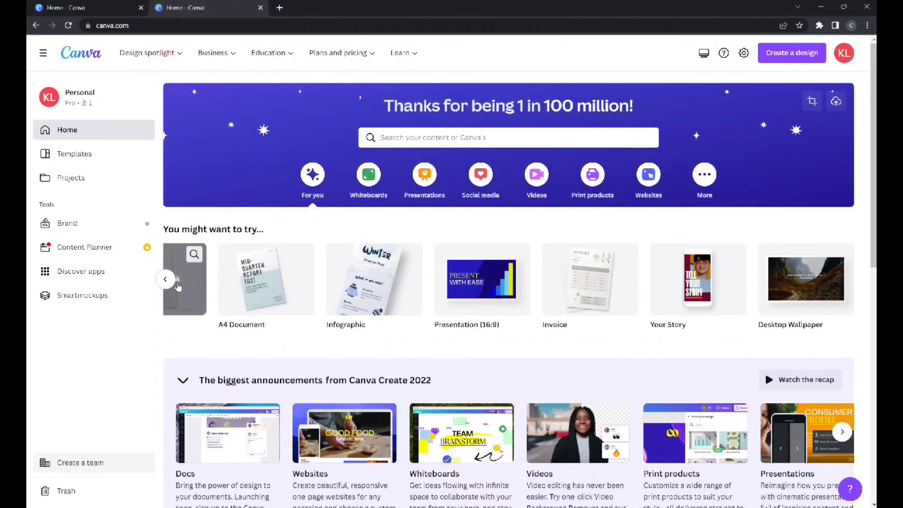
pyautogui.click(851, 279)
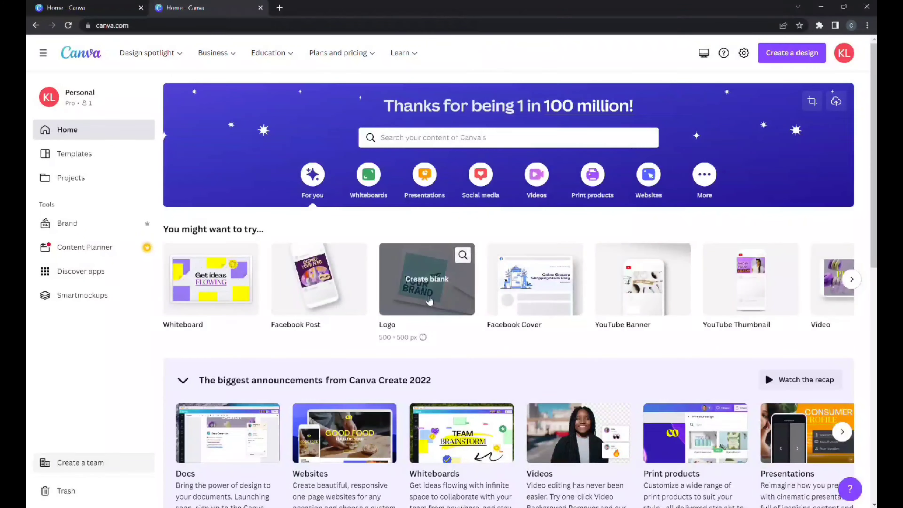
pyautogui.click(426, 279)
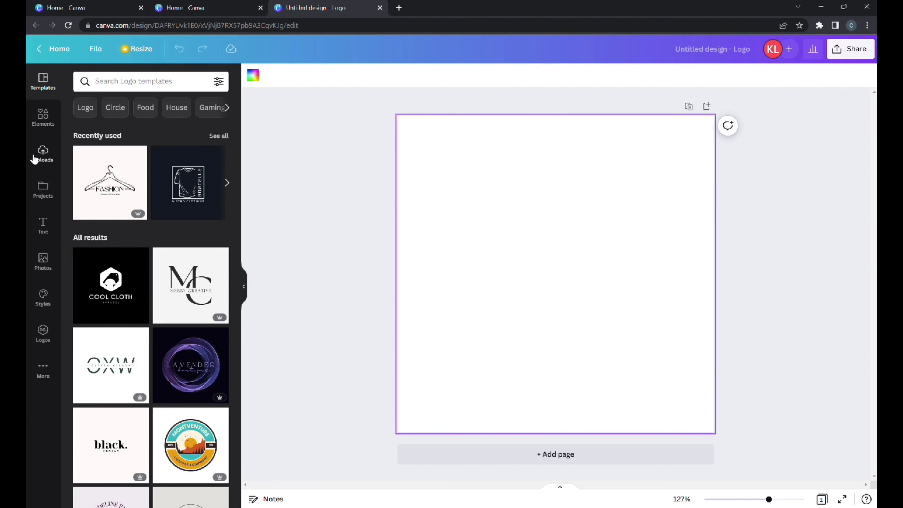
# Search templates for 'Logo' and apply the pink watercolour circle script template
pyautogui.write('Logo')
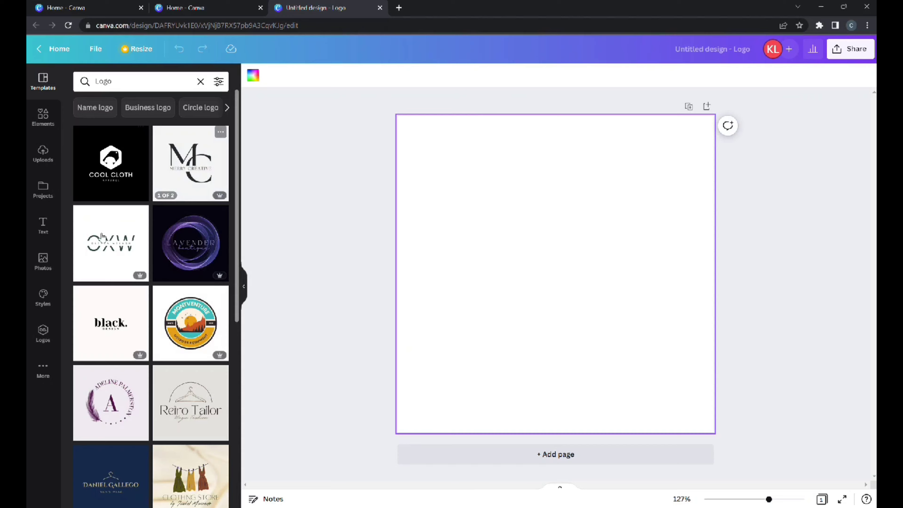
pyautogui.scroll(-3)
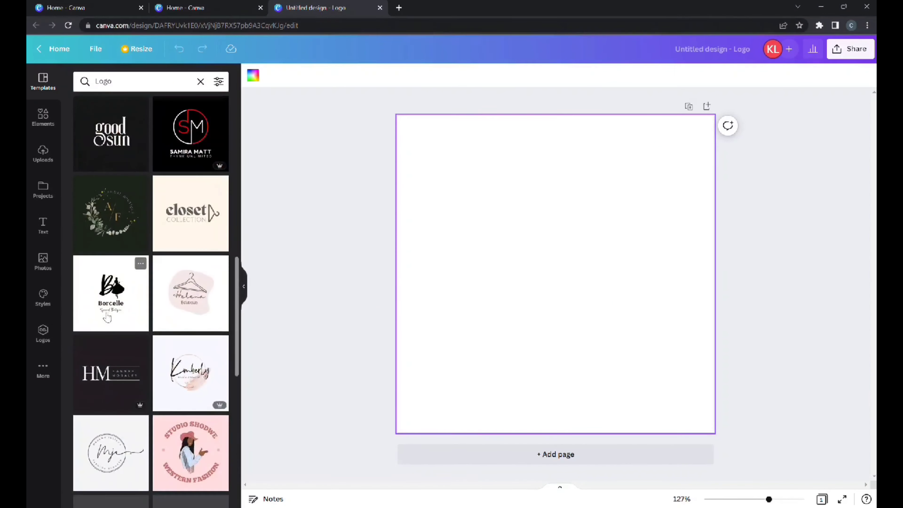
pyautogui.click(110, 293)
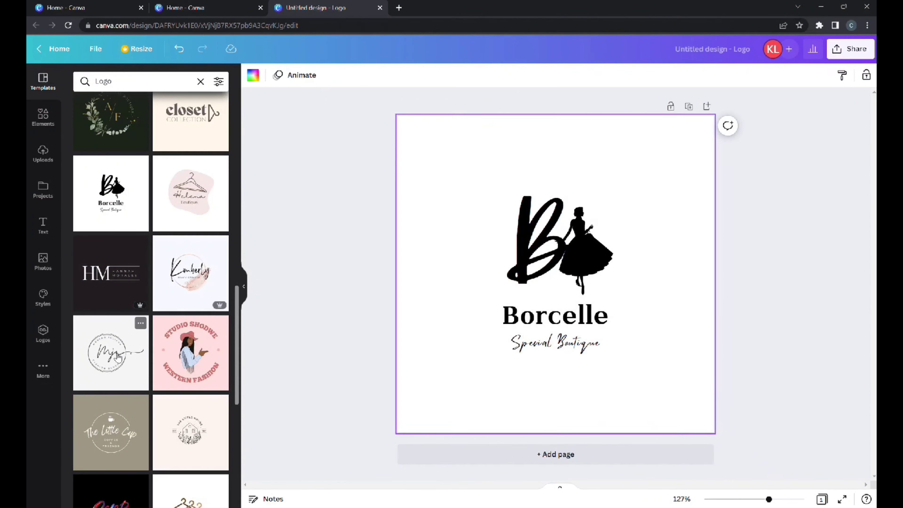
pyautogui.click(190, 272)
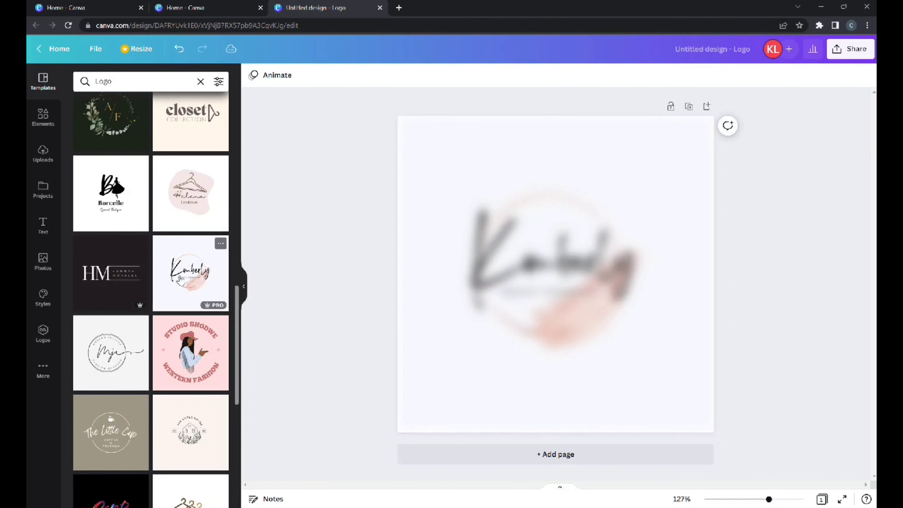
pyautogui.click(550, 262)
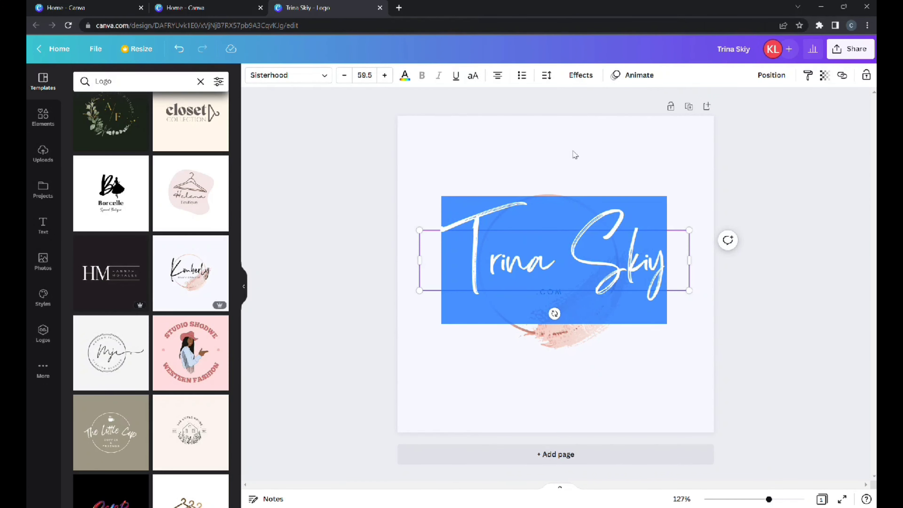
pyautogui.click(364, 75)
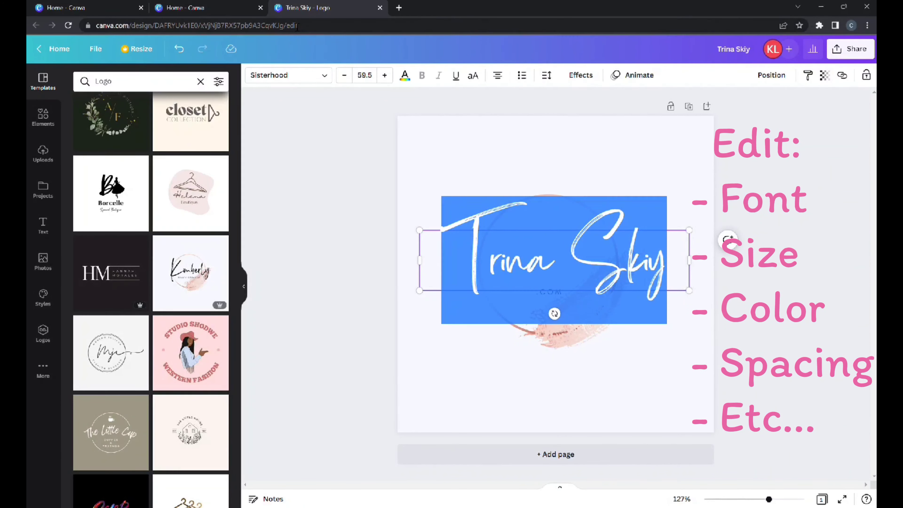
pyautogui.click(365, 75)
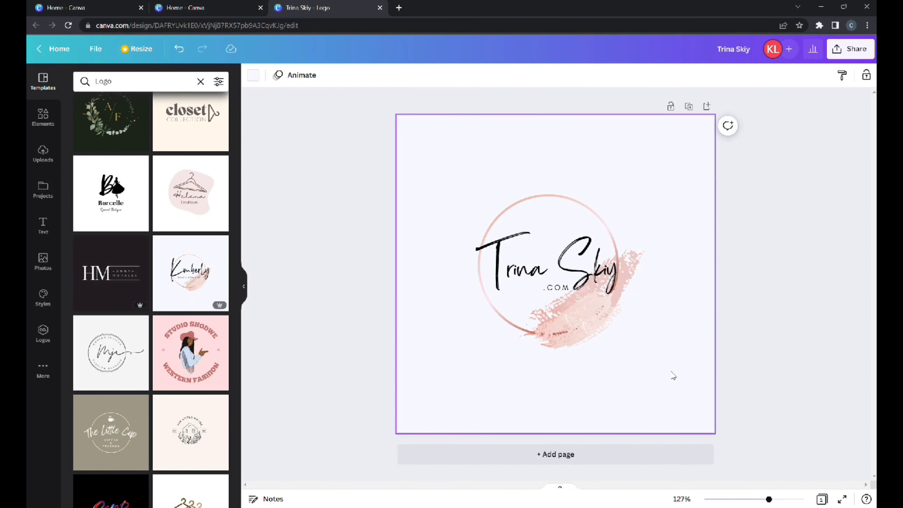
pyautogui.click(556, 288)
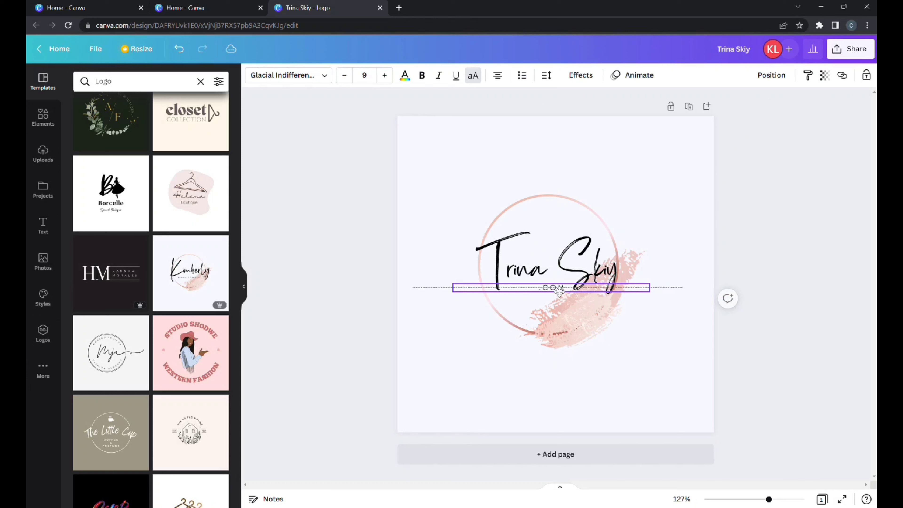
pyautogui.click(681, 401)
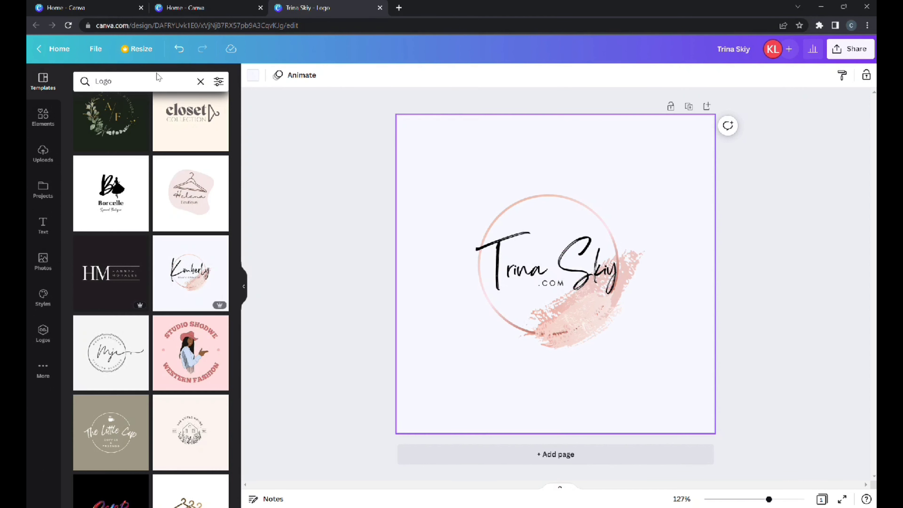
pyautogui.click(96, 48)
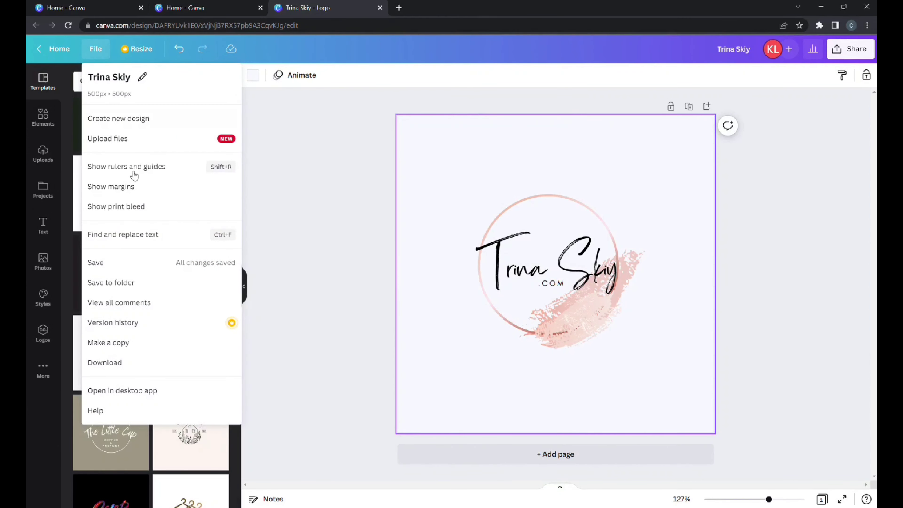
pyautogui.moveTo(116, 362)
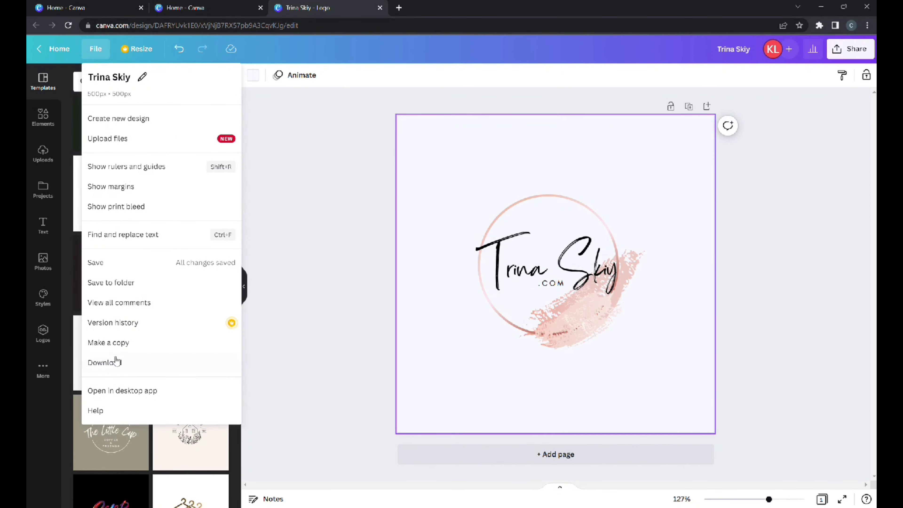
pyautogui.click(104, 362)
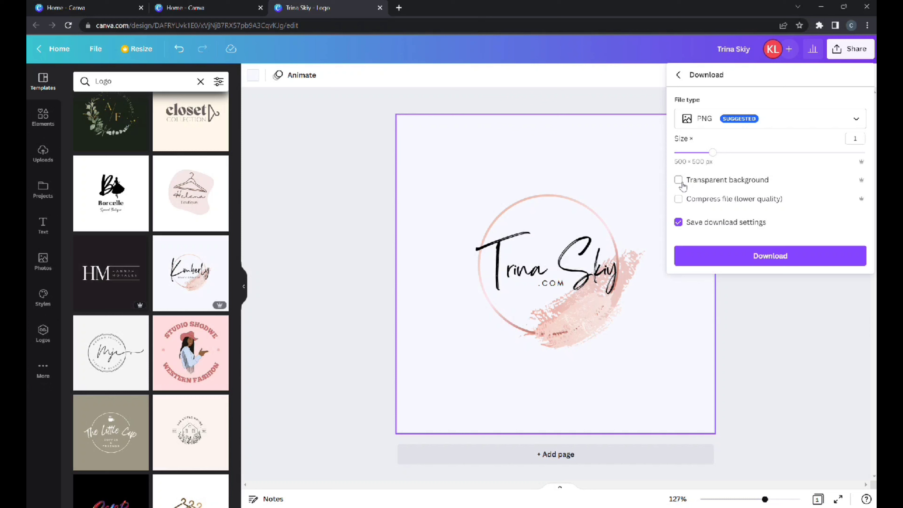
pyautogui.click(679, 180)
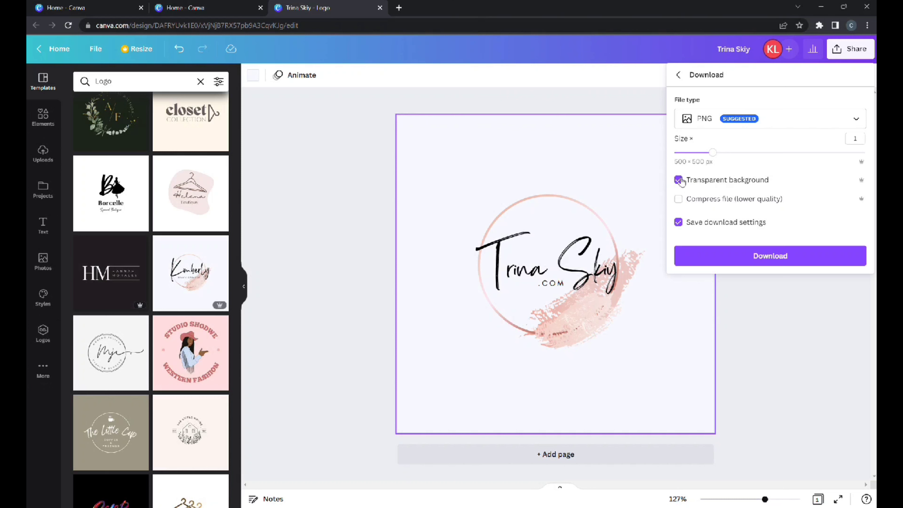
pyautogui.click(770, 256)
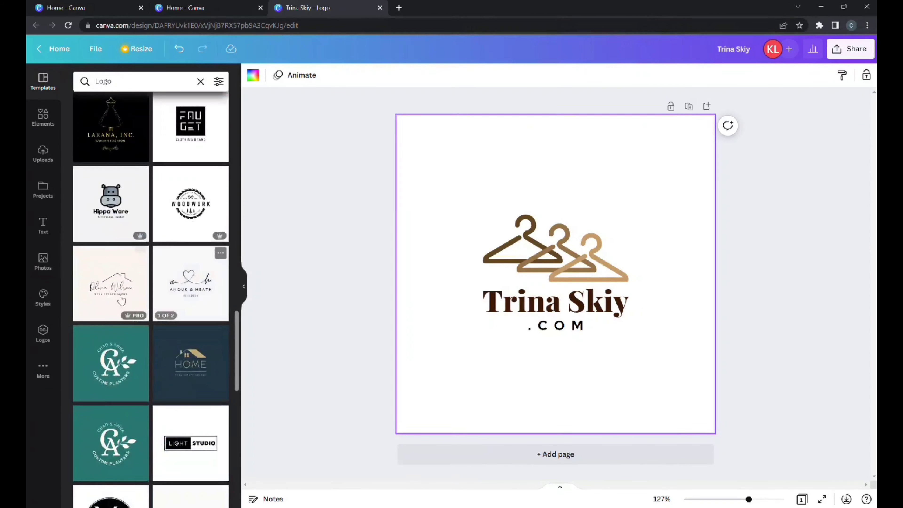
pyautogui.click(190, 283)
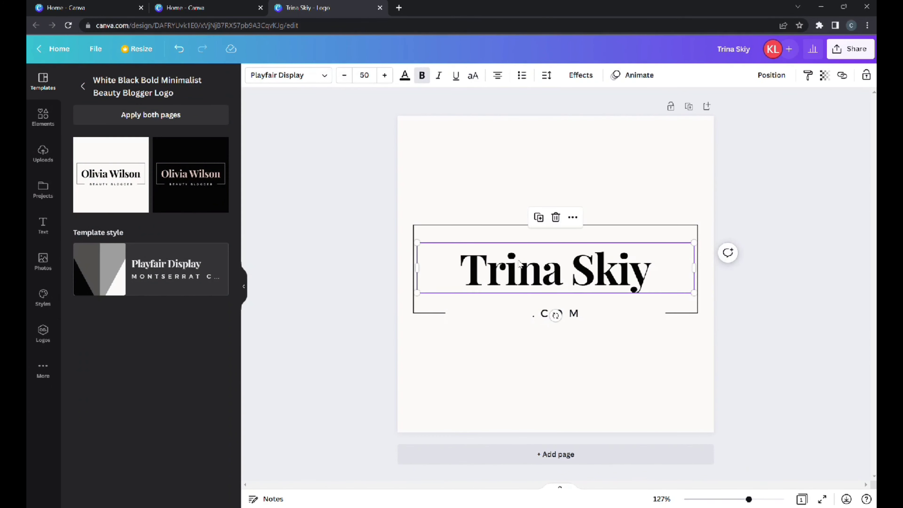
pyautogui.click(285, 75)
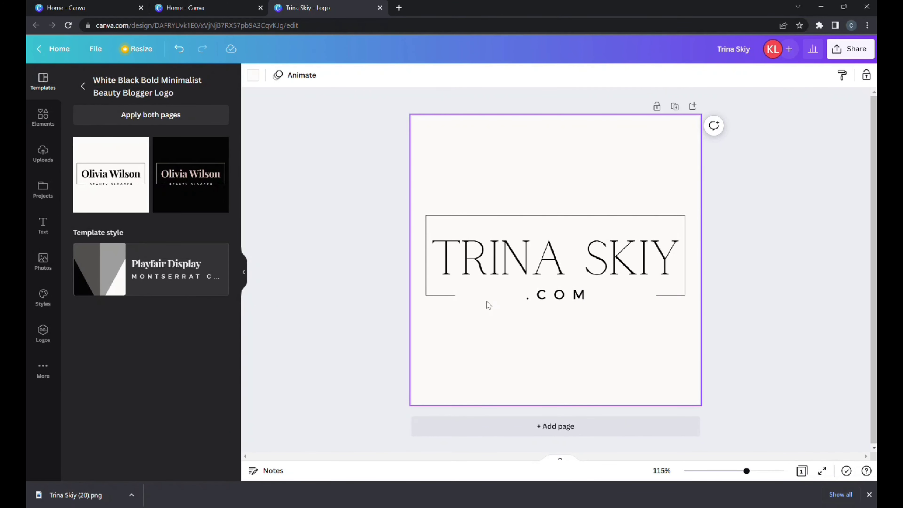
pyautogui.click(43, 116)
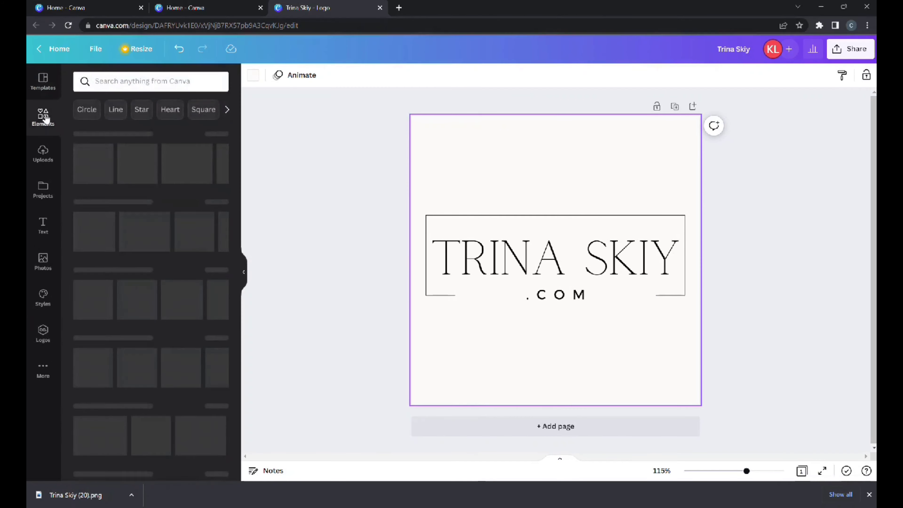
pyautogui.click(43, 116)
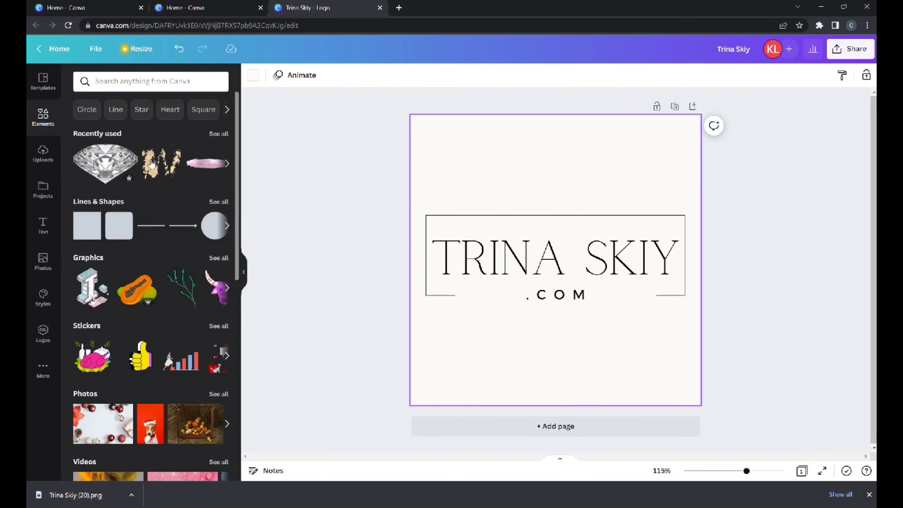
pyautogui.click(151, 82)
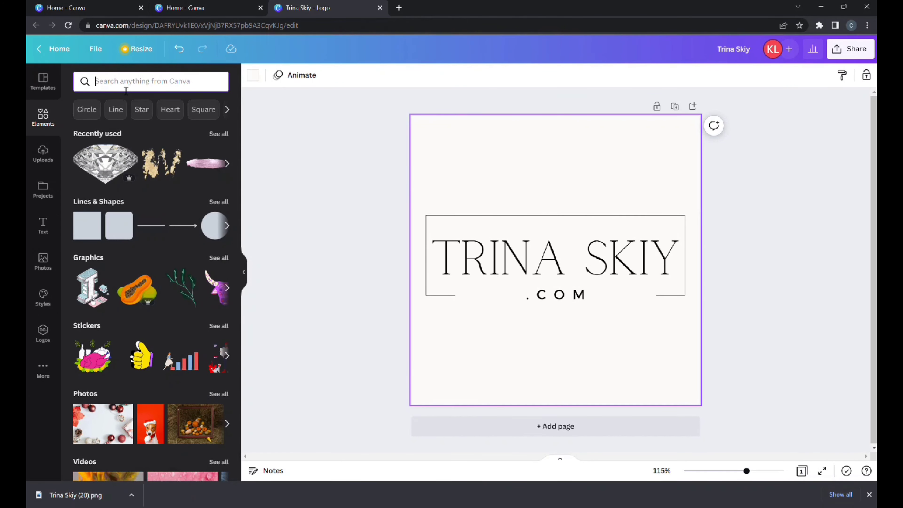
pyautogui.click(226, 109)
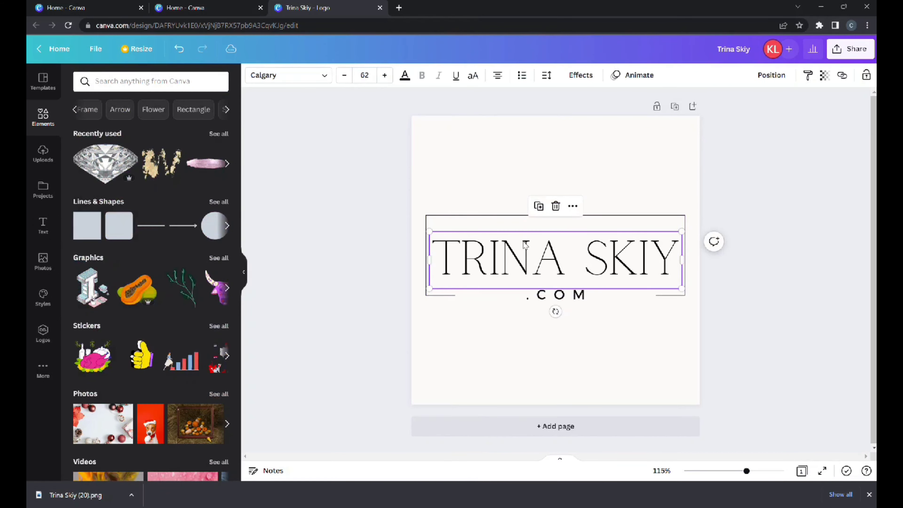
# Resize the name text, search elements for a bow graphic, and download all pages as transparent PNGs
pyautogui.doubleClick(504, 257)
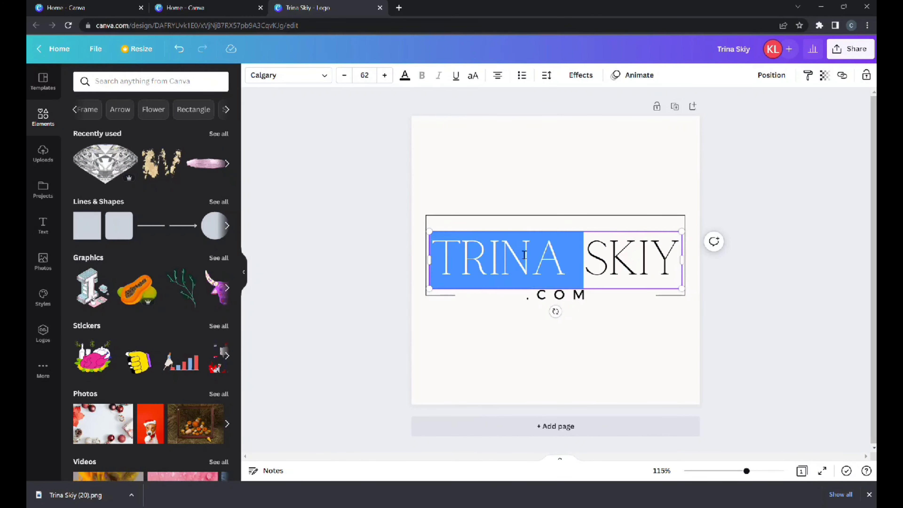
pyautogui.click(344, 75)
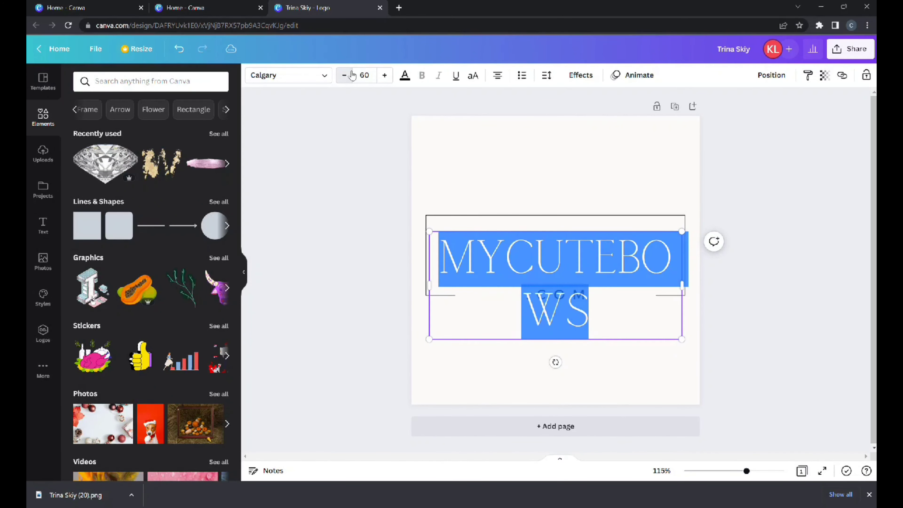
pyautogui.click(343, 75)
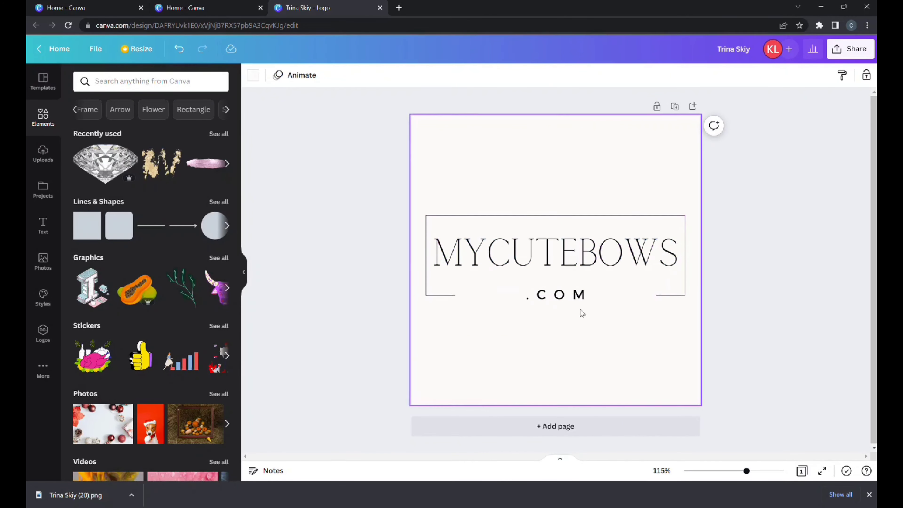
pyautogui.write('bow')
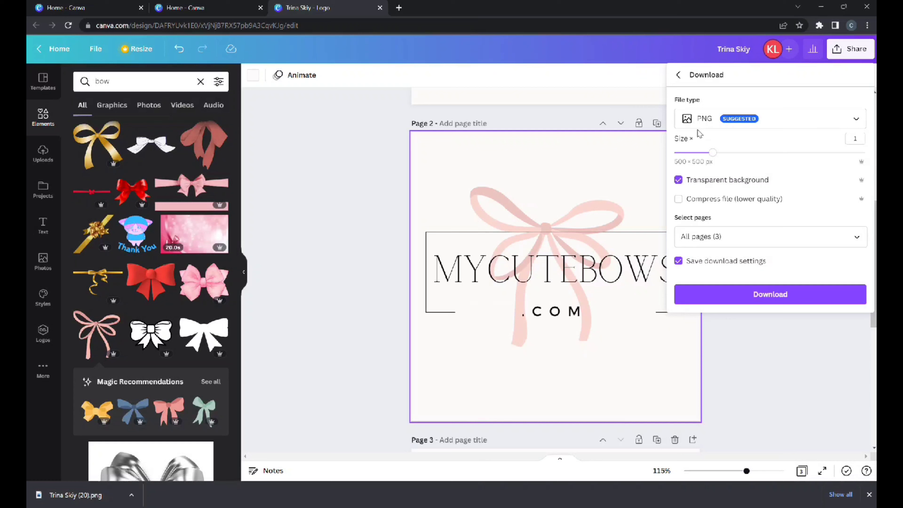
pyautogui.click(770, 295)
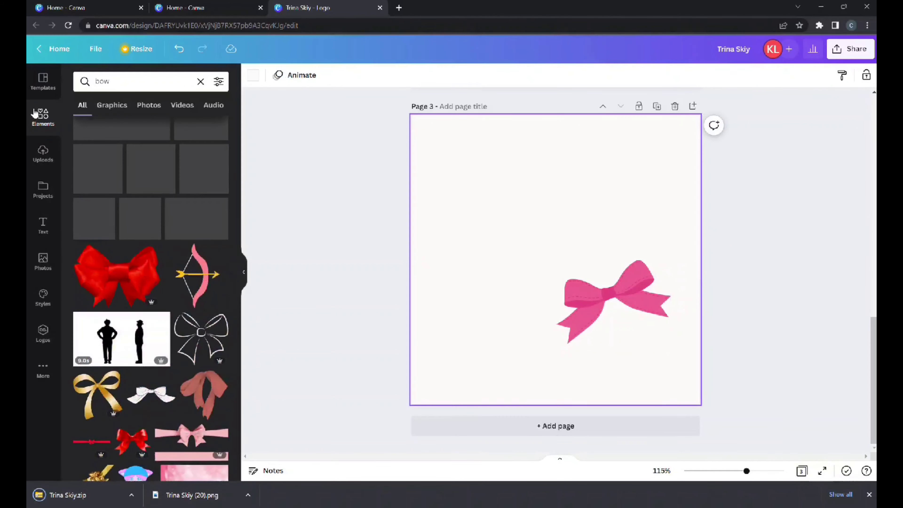
# Search templates for Food then House and apply the Bungalow Rent property logo to page 3
pyautogui.click(43, 81)
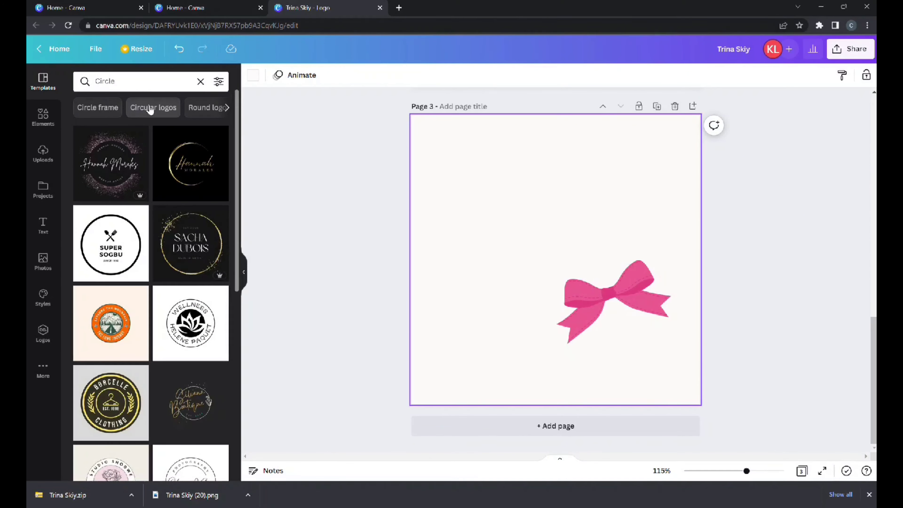
pyautogui.scroll(-3)
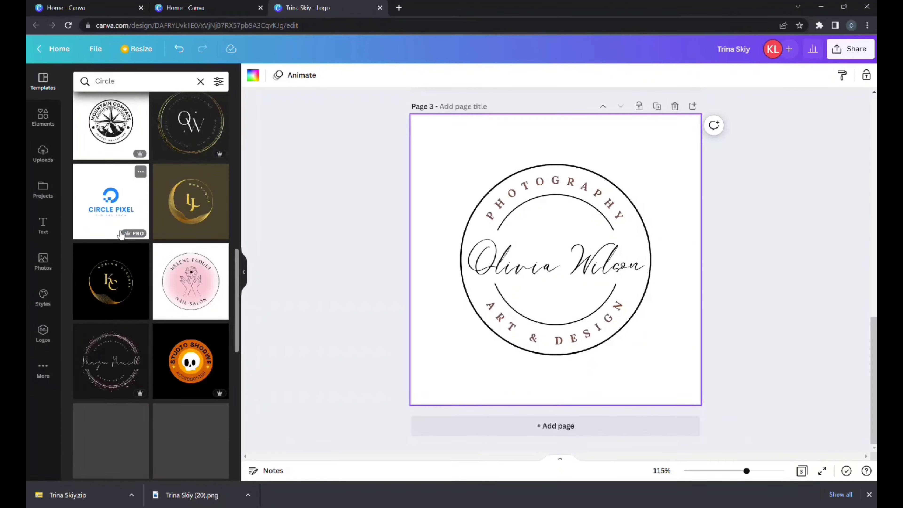
pyautogui.write('Food')
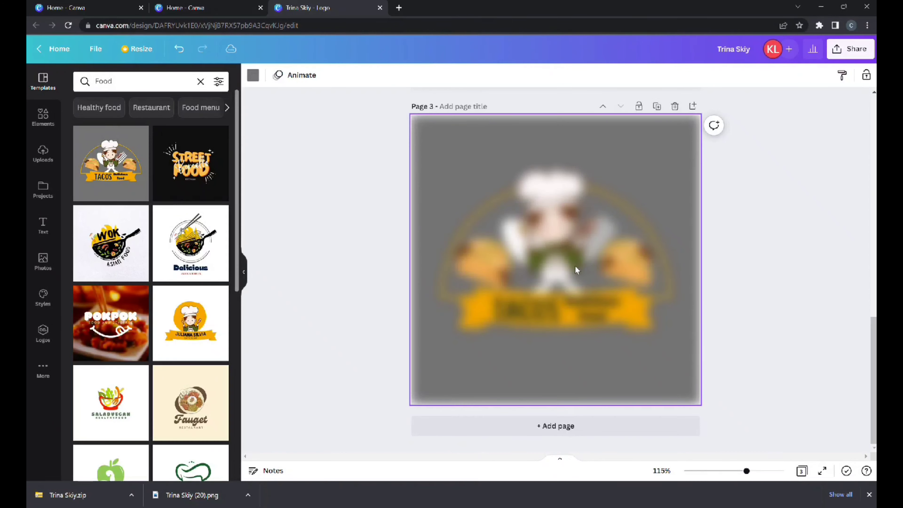
pyautogui.write('House')
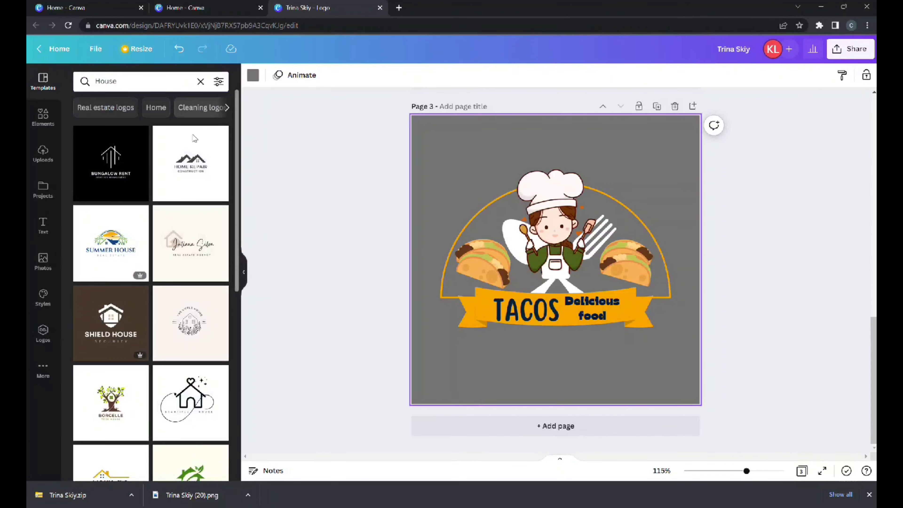
pyautogui.click(110, 163)
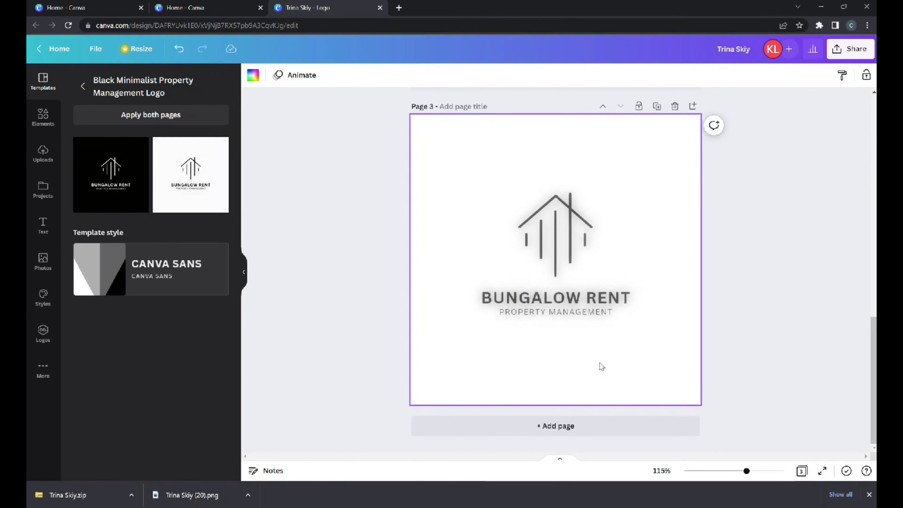
pyautogui.click(151, 115)
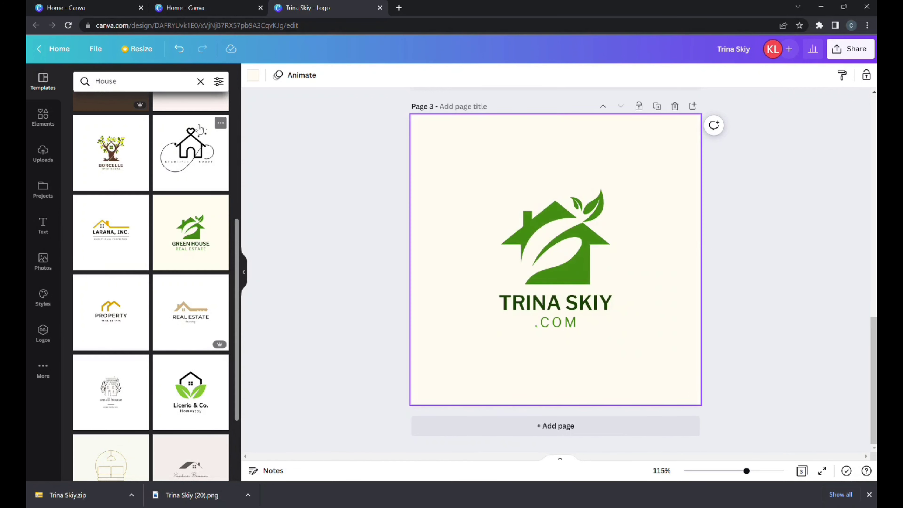
# Browse the Business logo category and apply a script logo, then another template, to page 3
pyautogui.click(201, 81)
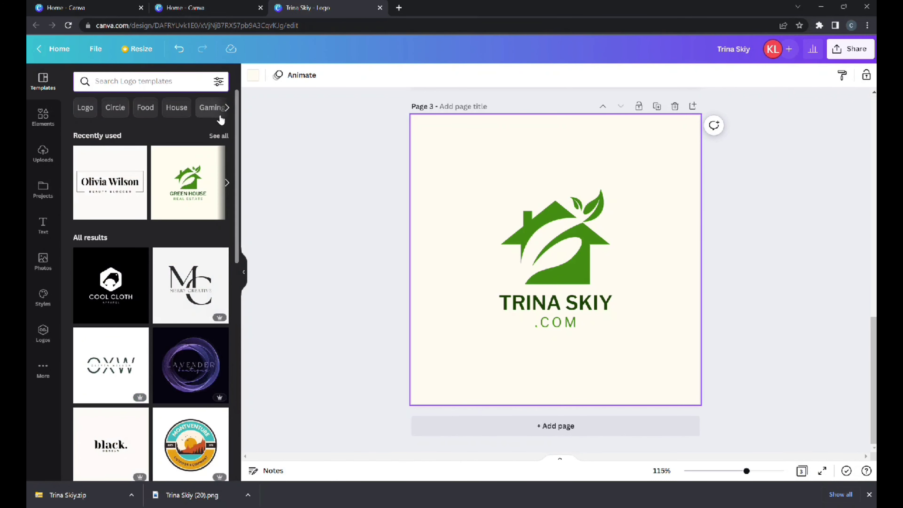
pyautogui.click(213, 107)
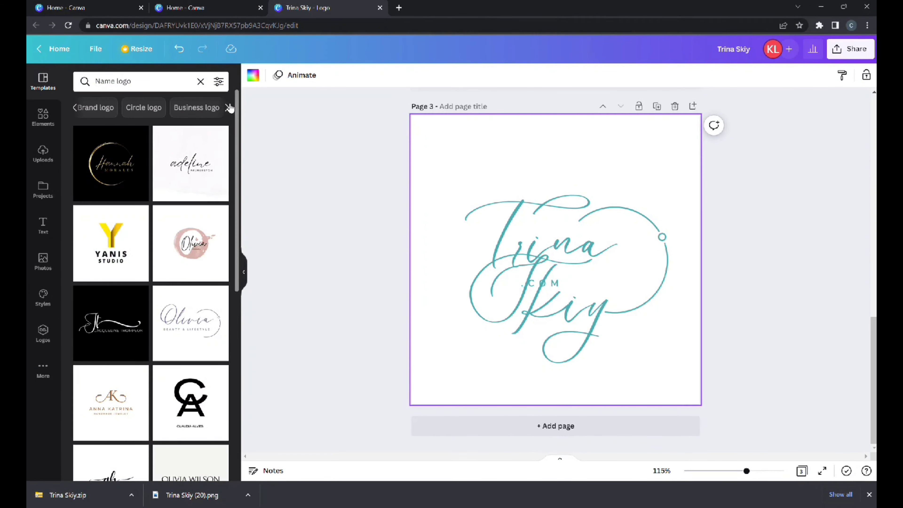
pyautogui.click(195, 107)
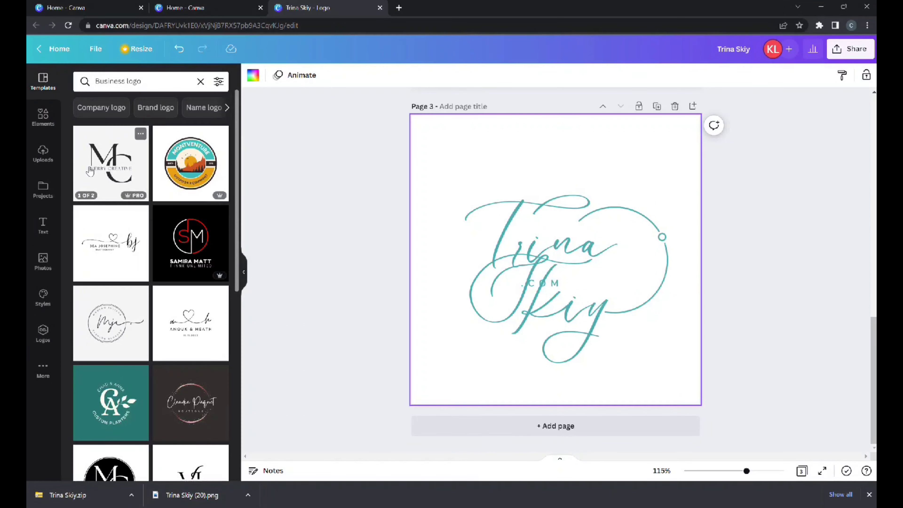
pyautogui.click(110, 164)
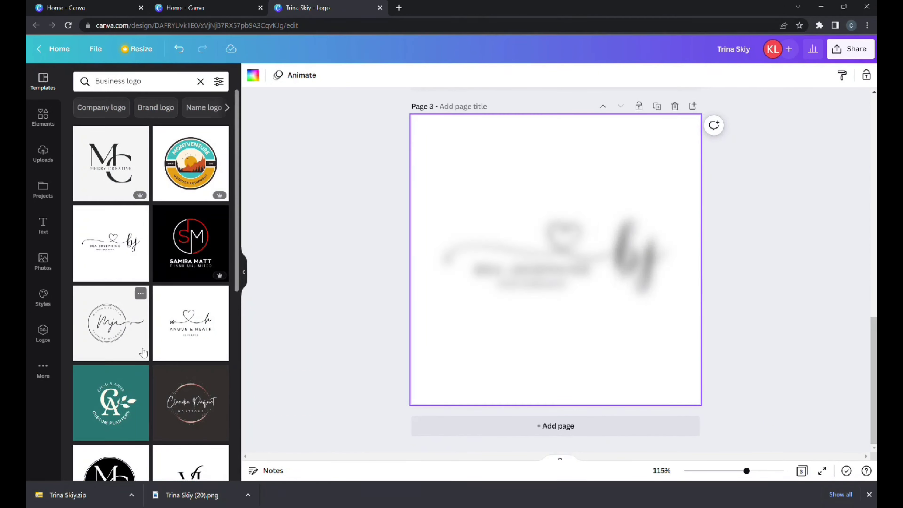
pyautogui.click(111, 323)
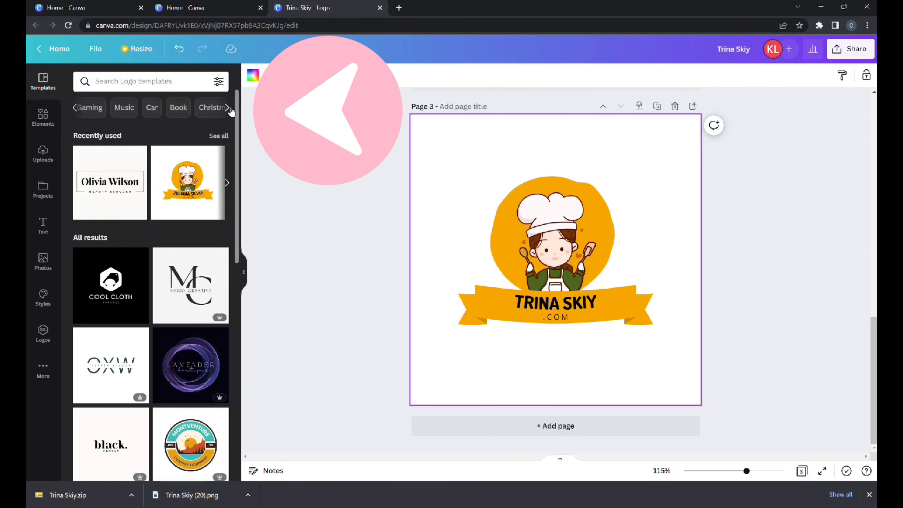
# Scroll through further logo template categories toward the clothing-store template
pyautogui.click(226, 108)
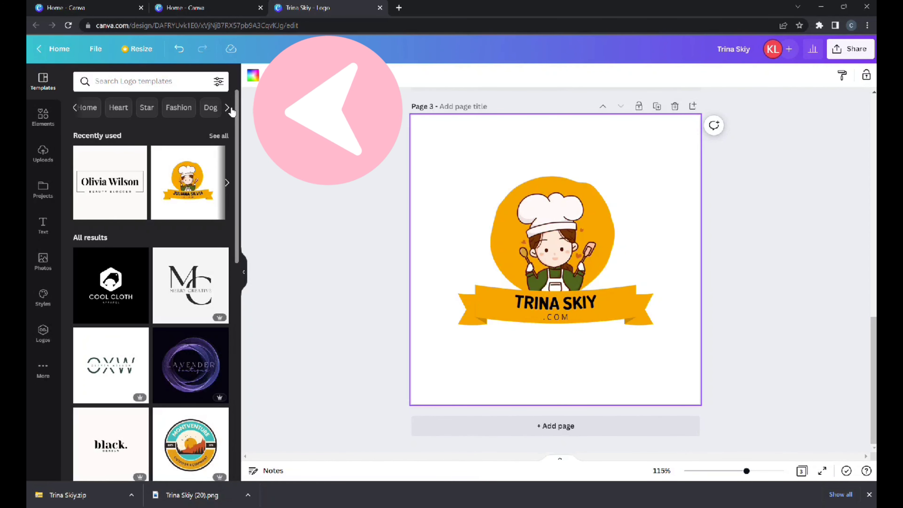
pyautogui.click(226, 108)
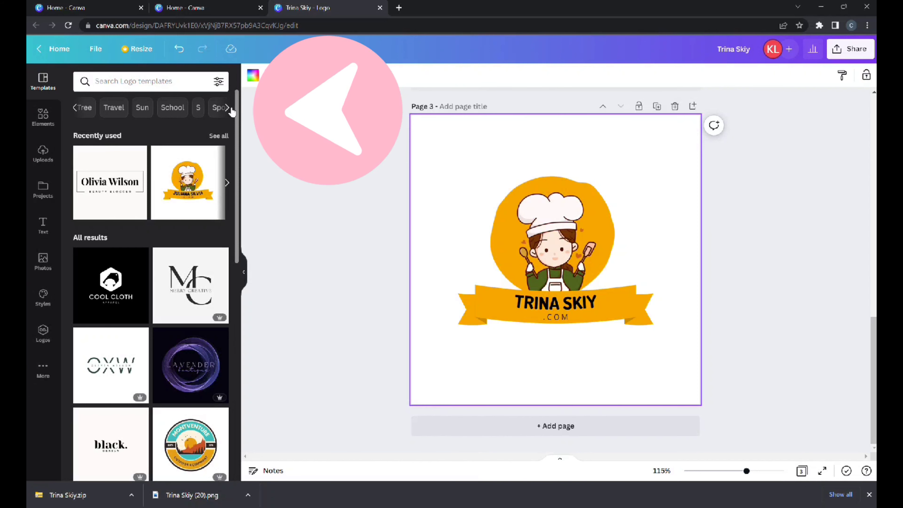
pyautogui.click(227, 108)
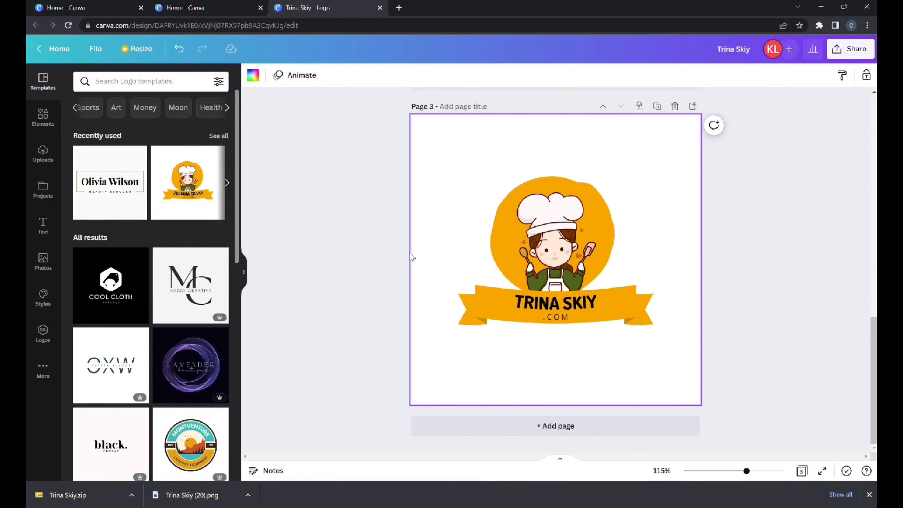
pyautogui.scroll(-3)
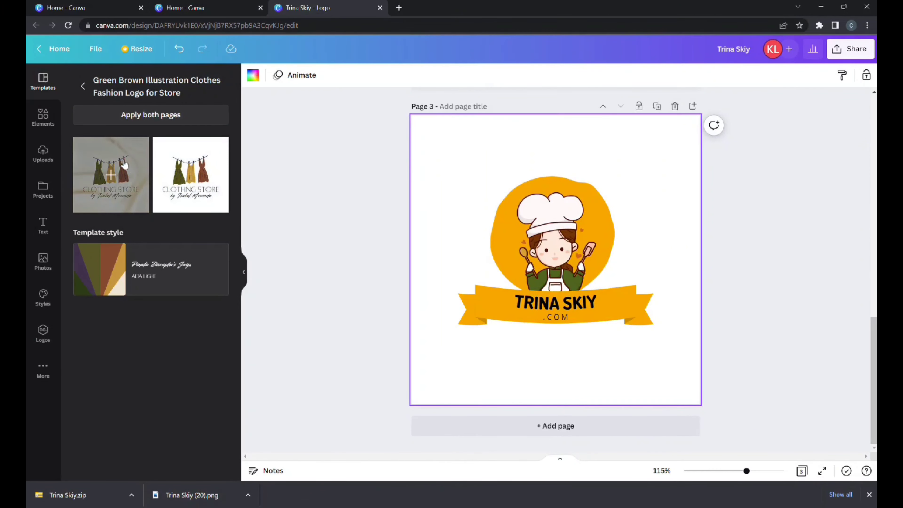
pyautogui.click(110, 174)
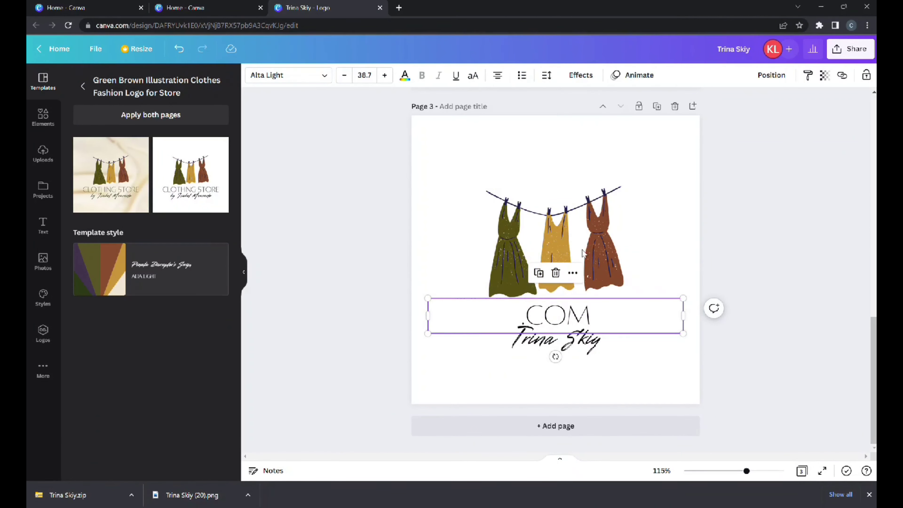
pyautogui.click(364, 75)
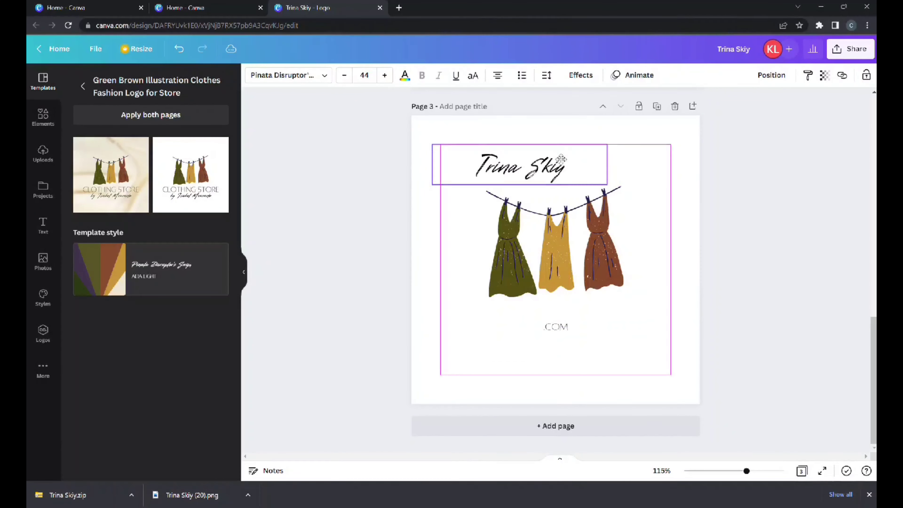
pyautogui.click(95, 49)
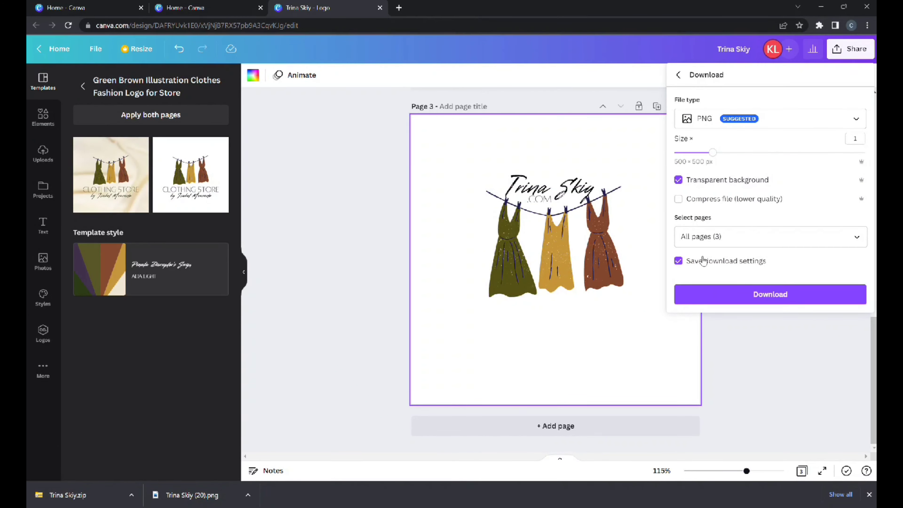
pyautogui.click(770, 295)
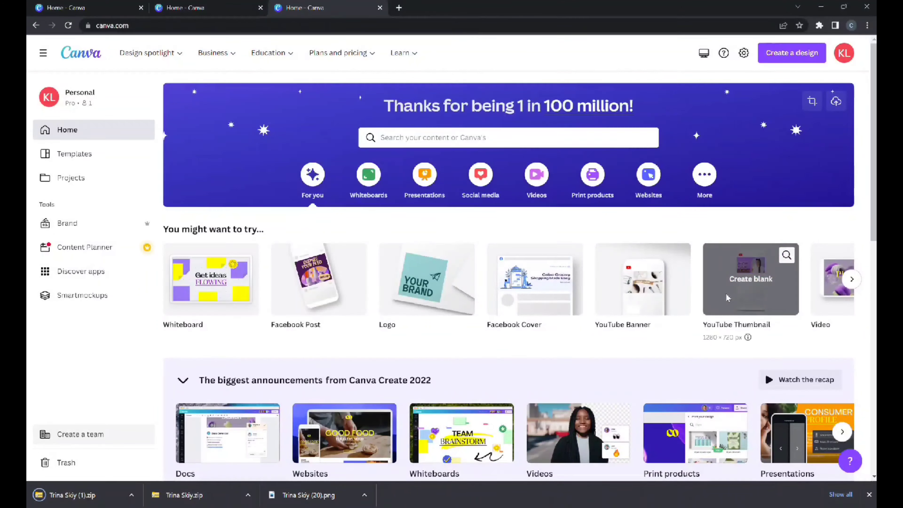
# Create a blank YouTube Thumbnail design and bring up the uploaded dresses logo
pyautogui.click(750, 279)
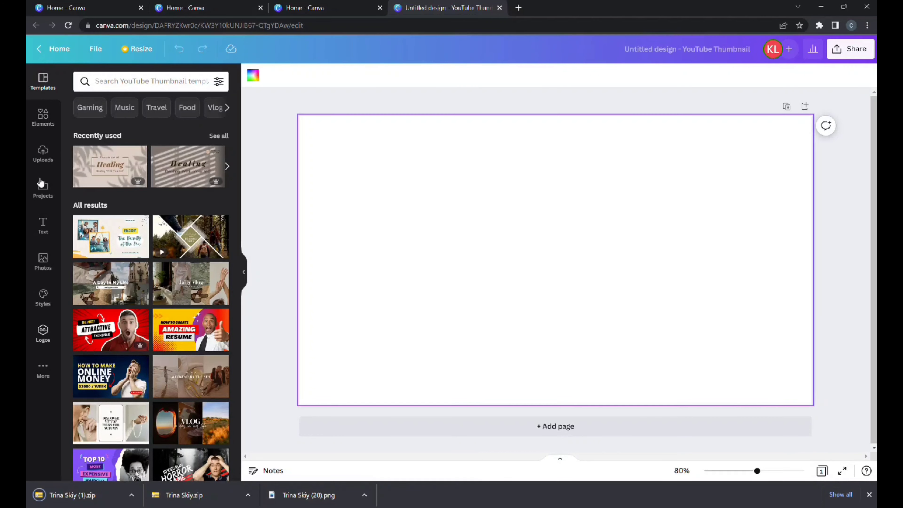
pyautogui.click(43, 154)
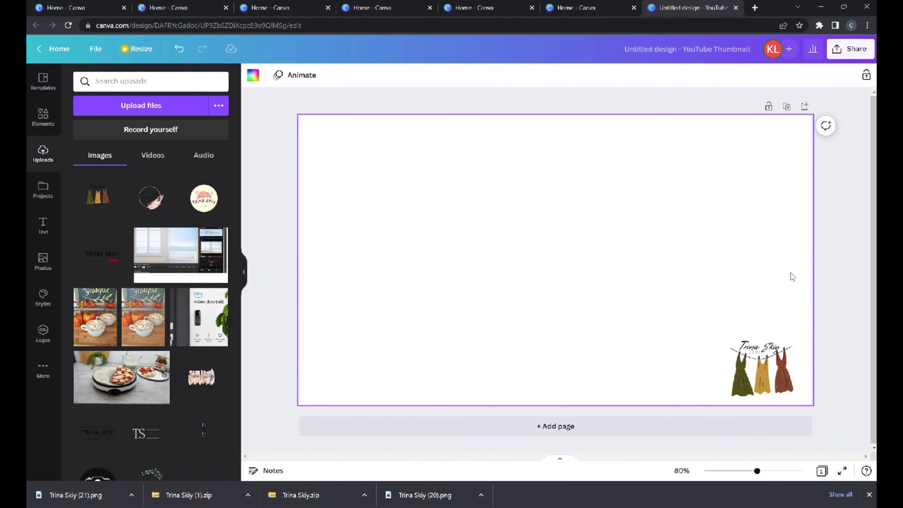
pyautogui.moveTo(528, 320)
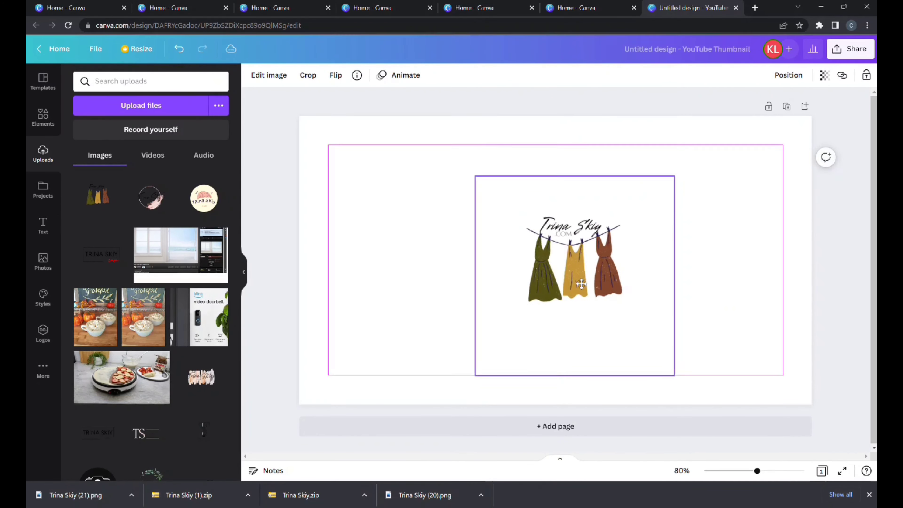
pyautogui.click(203, 199)
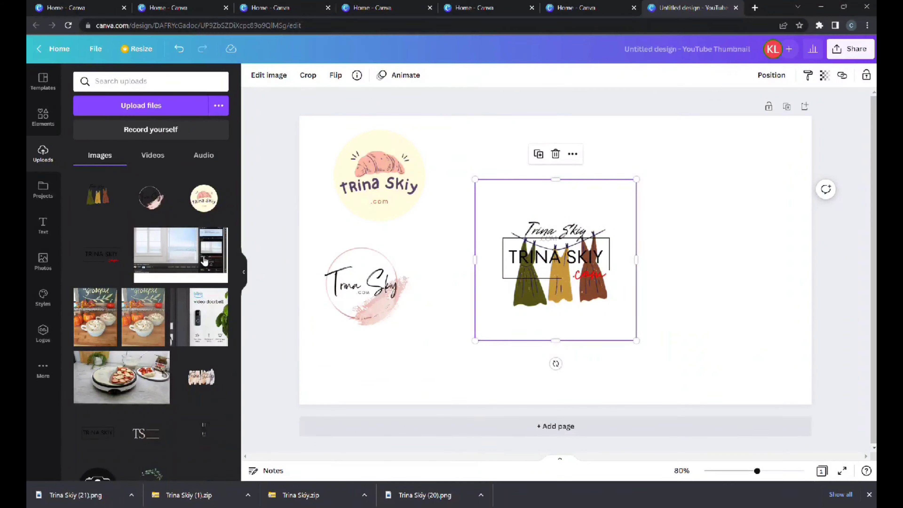
pyautogui.moveTo(555, 259); pyautogui.dragTo(541, 363)
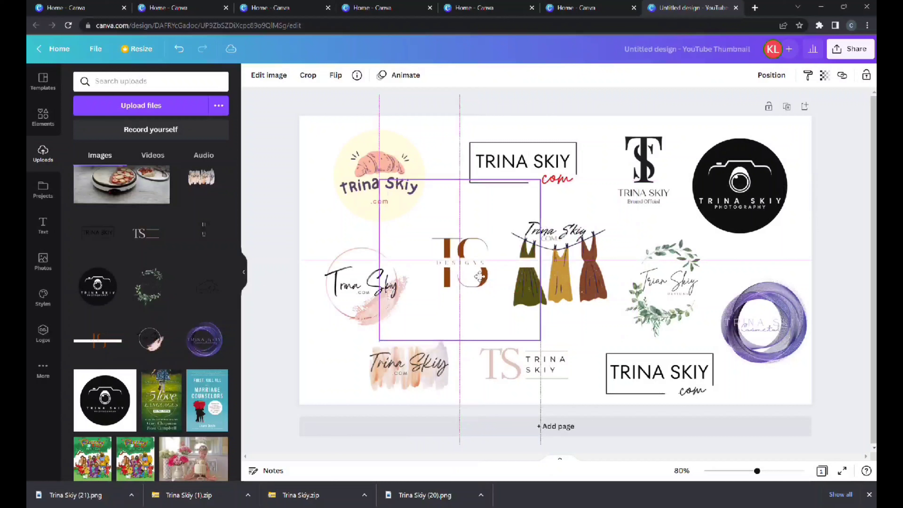
pyautogui.click(783, 256)
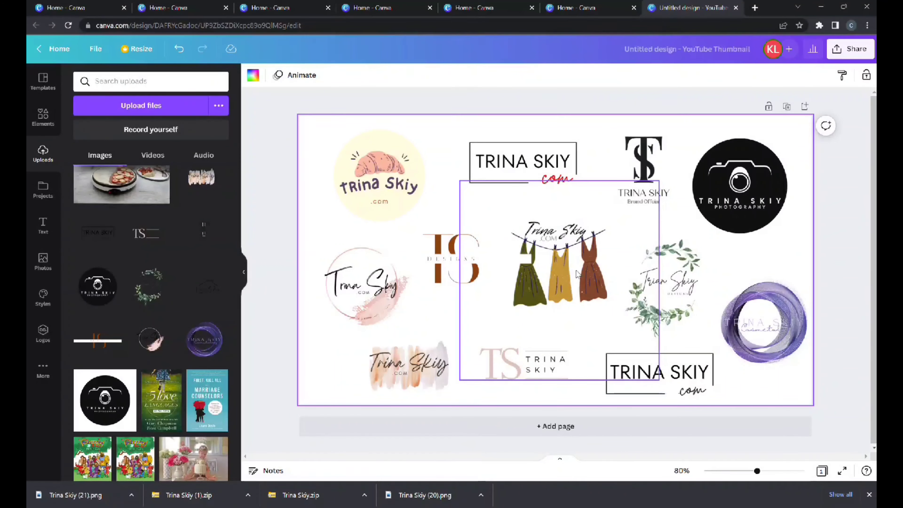
pyautogui.click(579, 275)
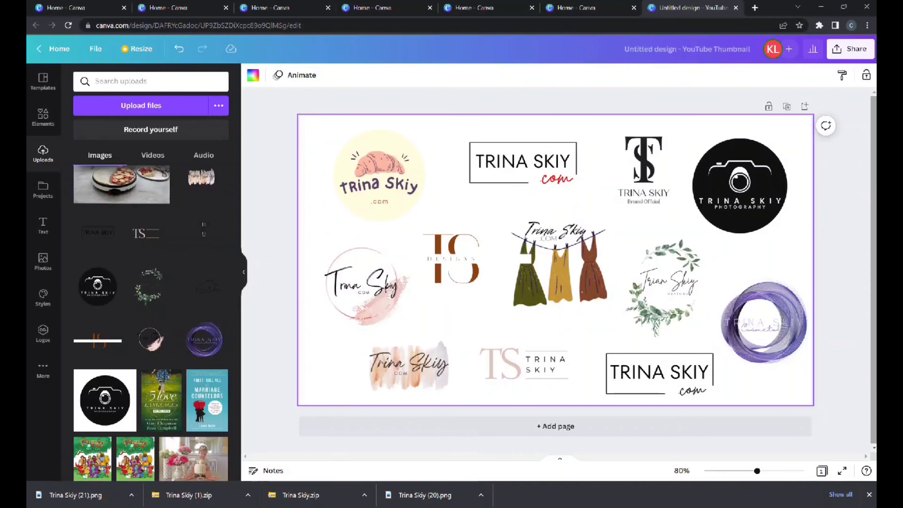